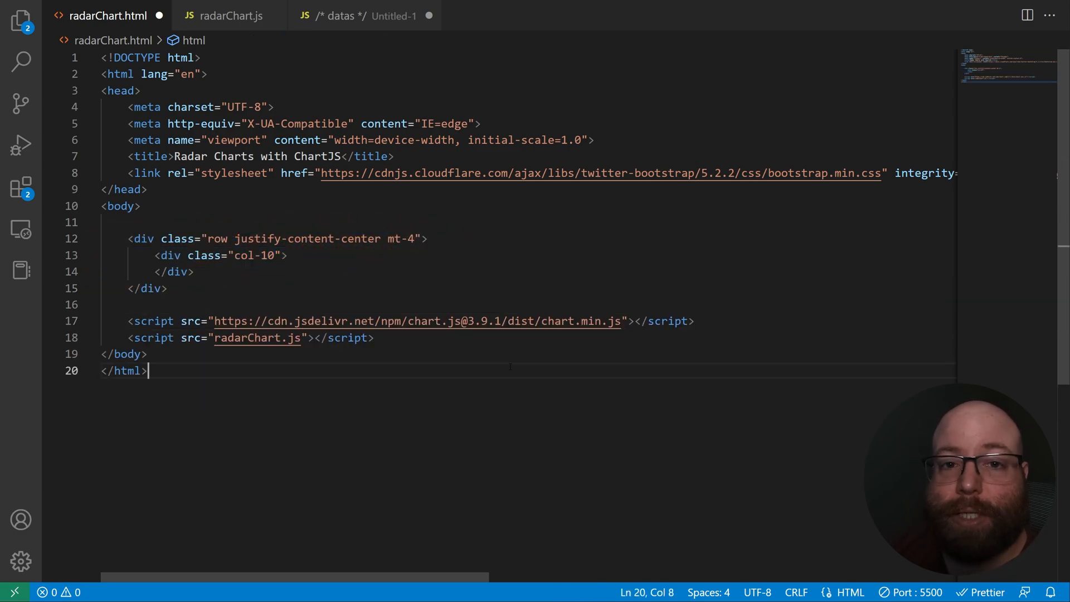
- Add a div with class "card" around the chart area in radarChart.html
text(<div class="card">)
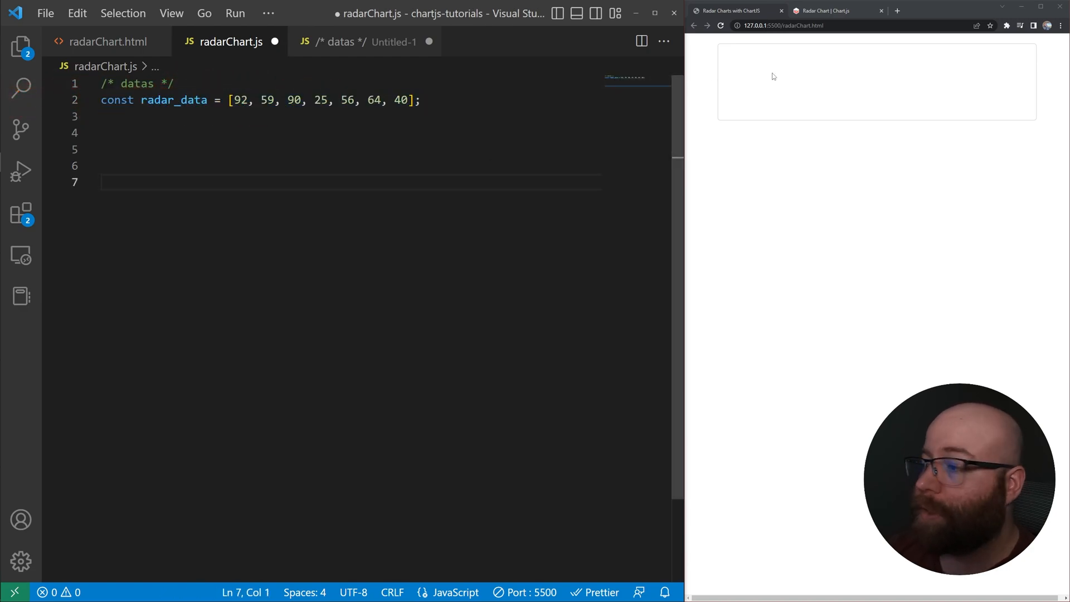
- Review the Chart.js radar Setup example showing the labels and data arrays
click(839, 13)
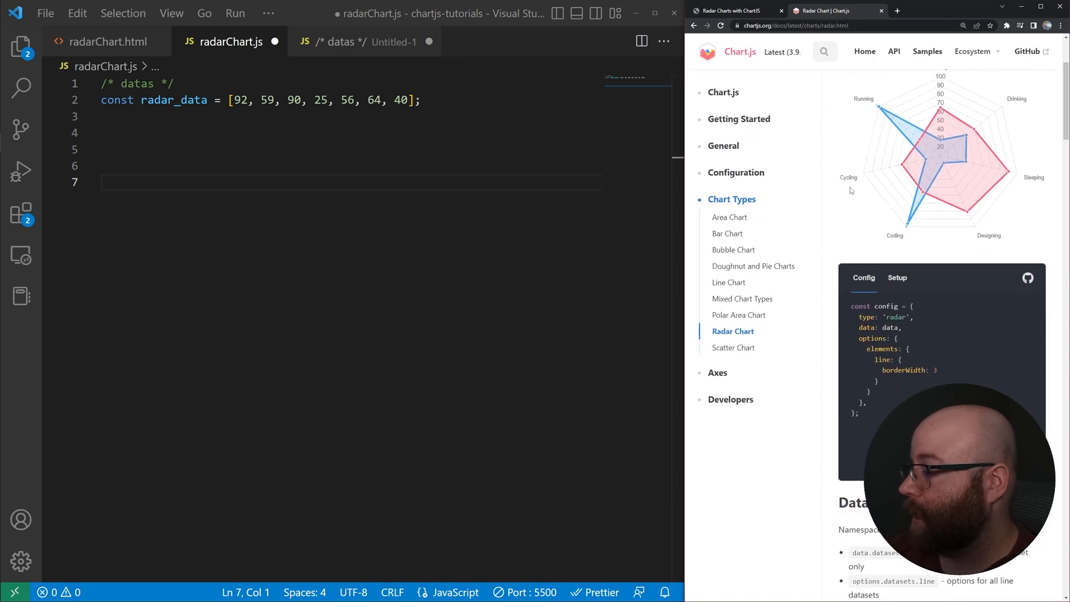
scroll(down, 3)
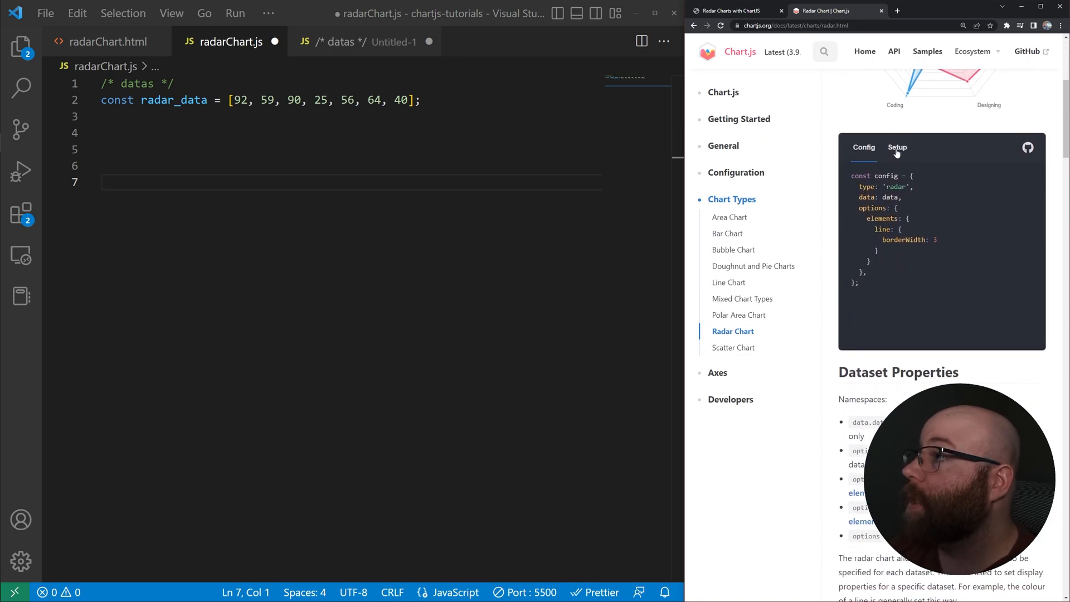
click(896, 147)
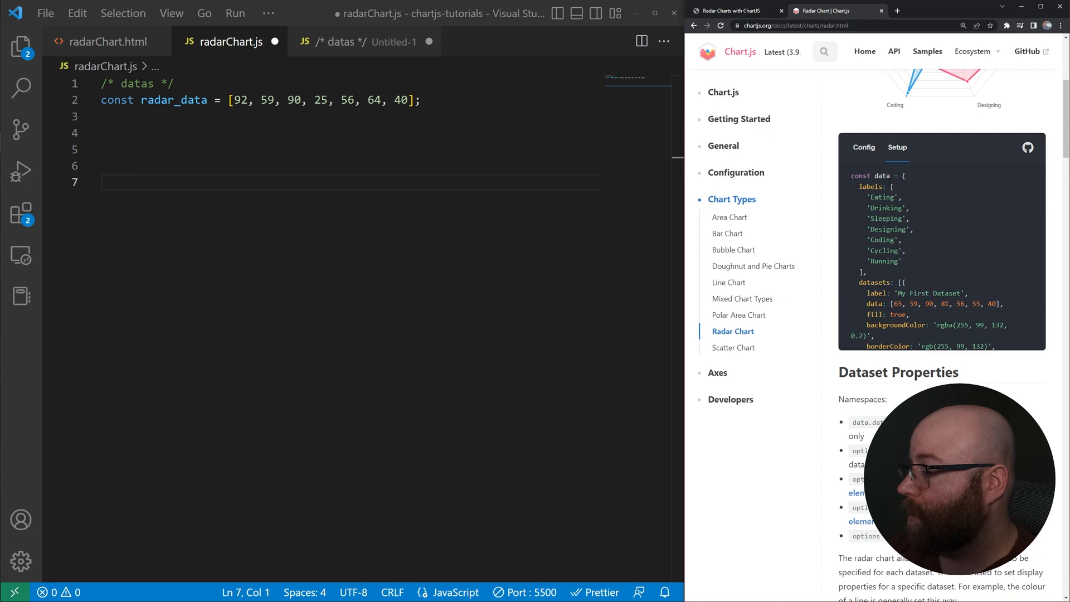
scroll(down, 3)
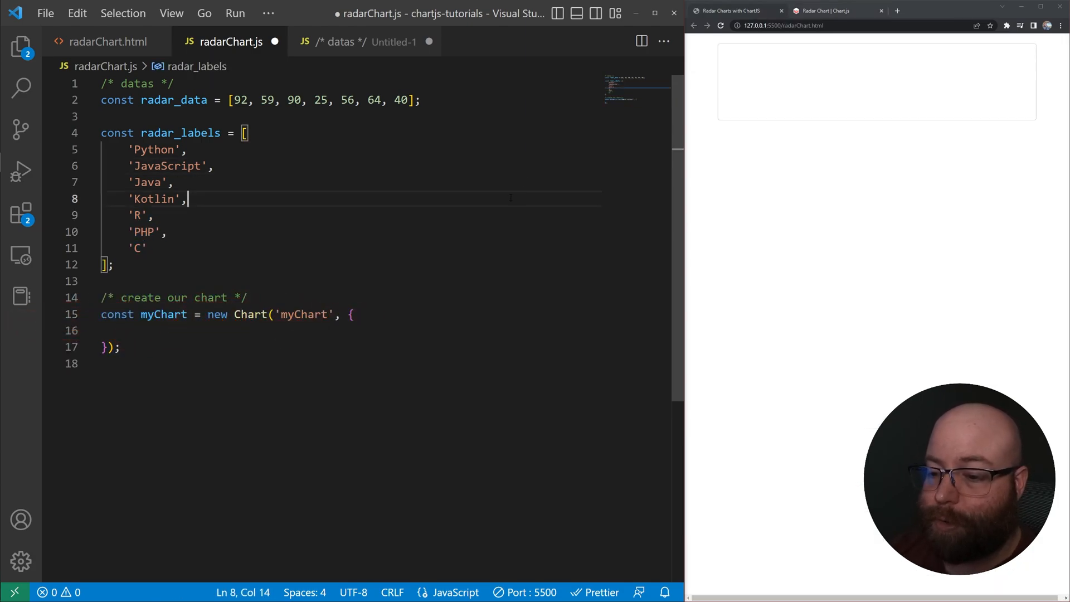
- Target the myChart canvas and set the chart data labels to radar_labels
click(300, 314)
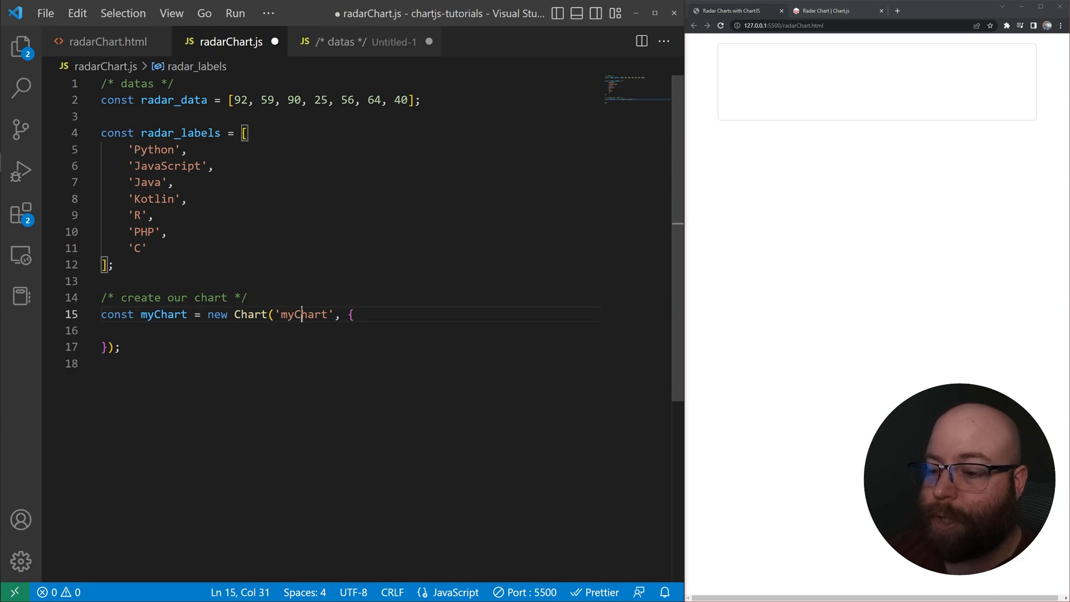
double_click(302, 314)
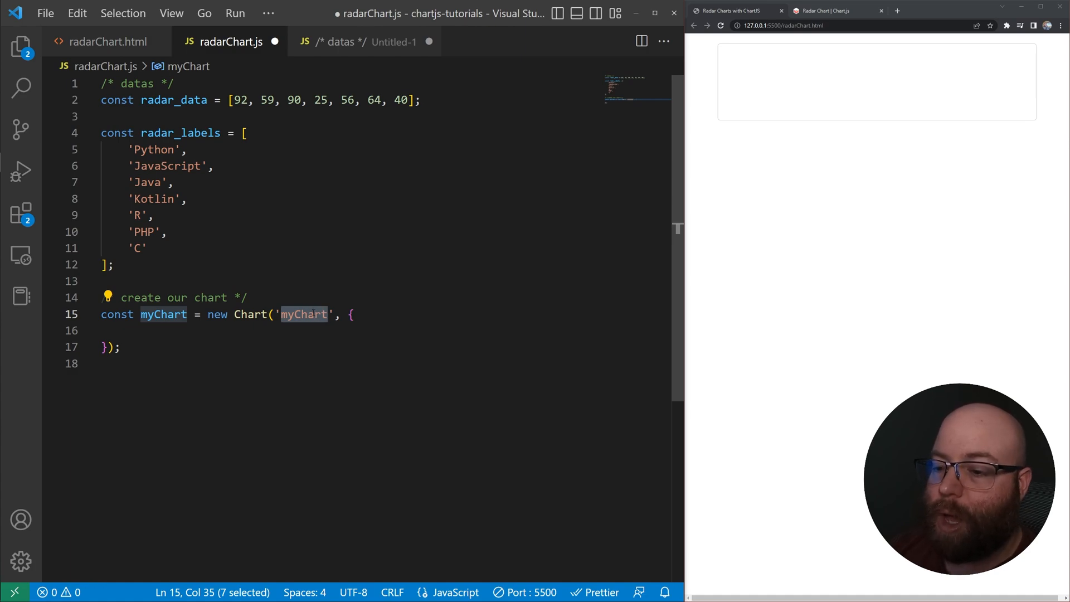
click(99, 43)
text(type: 'radar',)
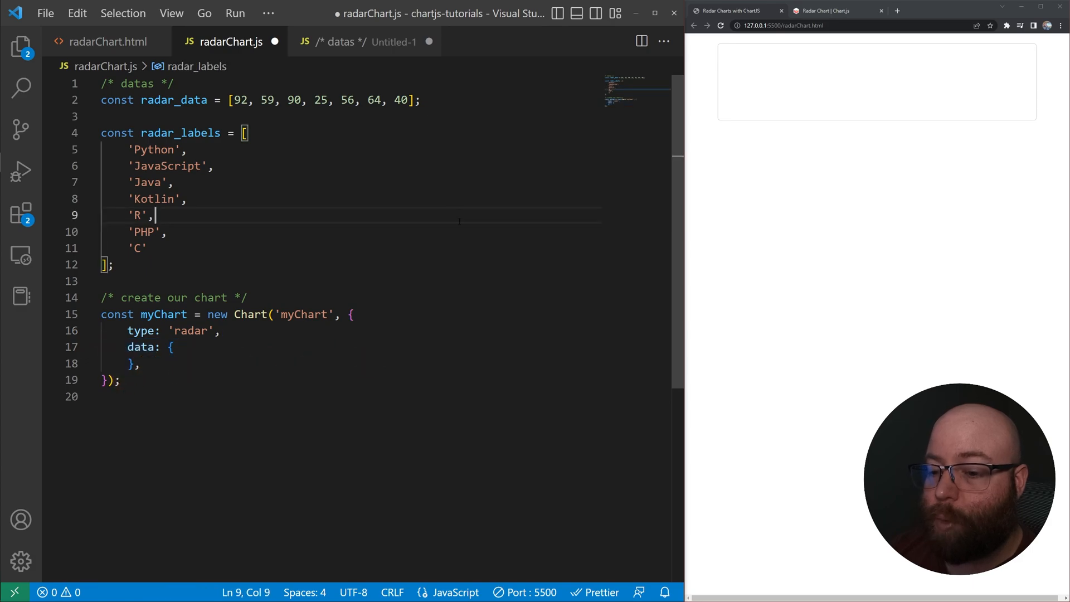
text(labels: radar_labels,)
text(datasets: [)
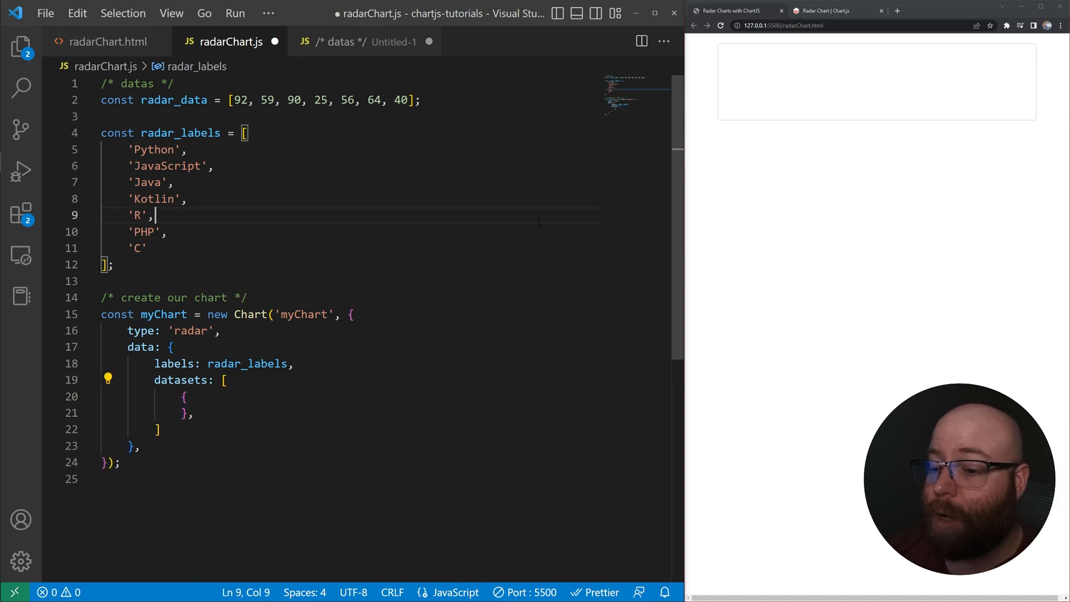
- Add a 'Pay' dataset using radar_data with fill set to true
text(label: 'Pay',)
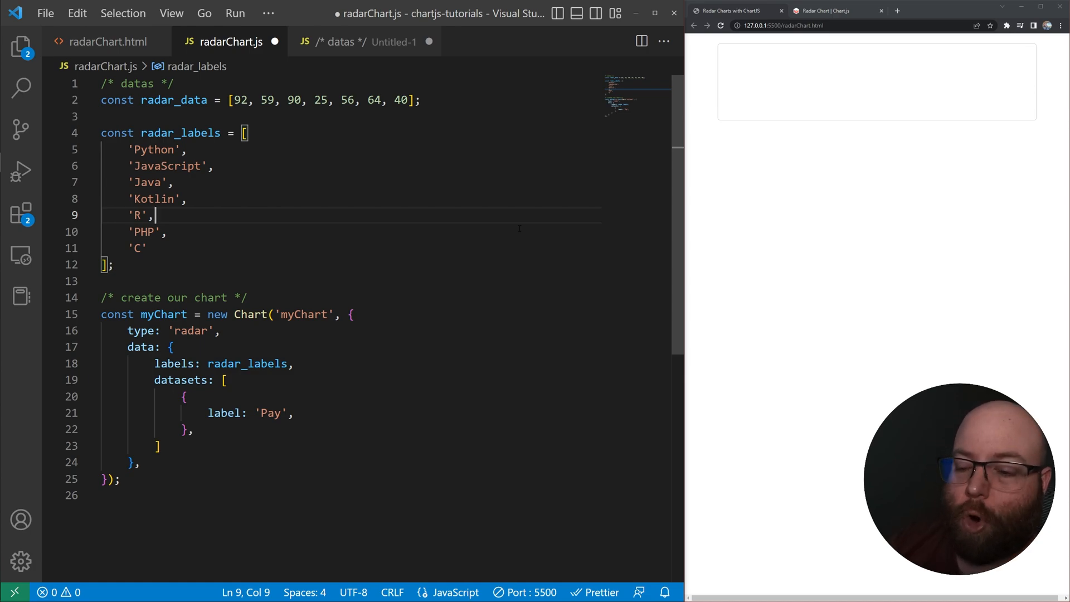
text(data: radar_data,)
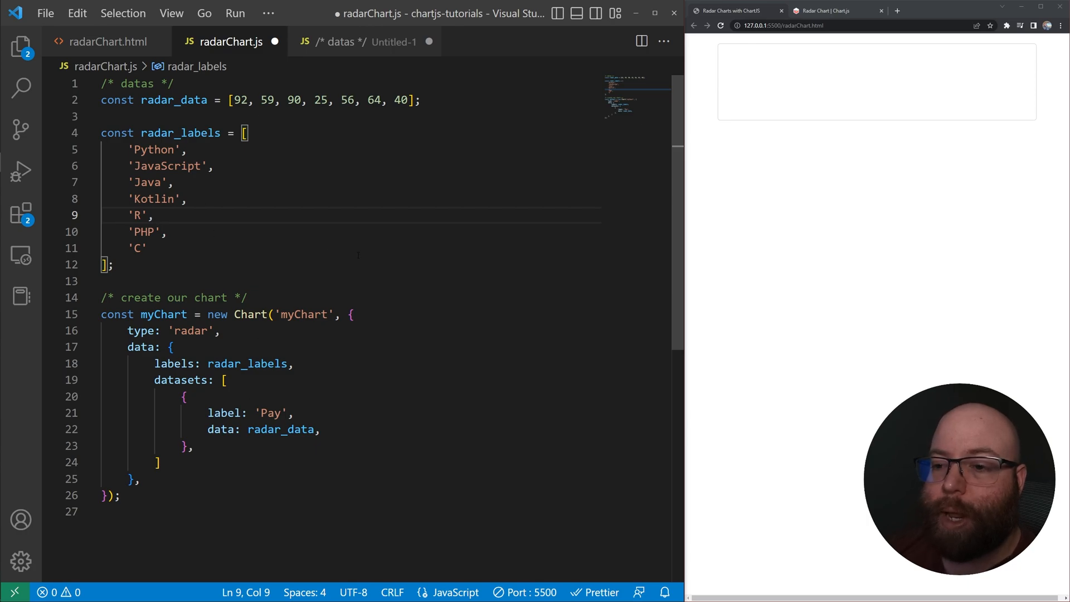
text(fill: true,)
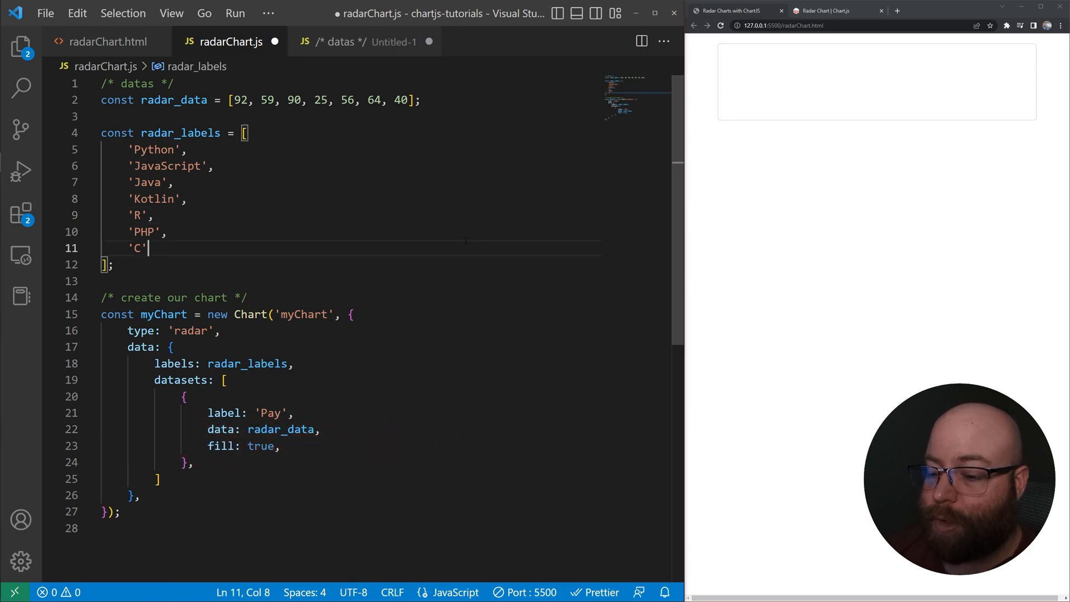
- Give Pay rgb(255, 99, 132) border and point colours from the docs, then save to render
click(836, 12)
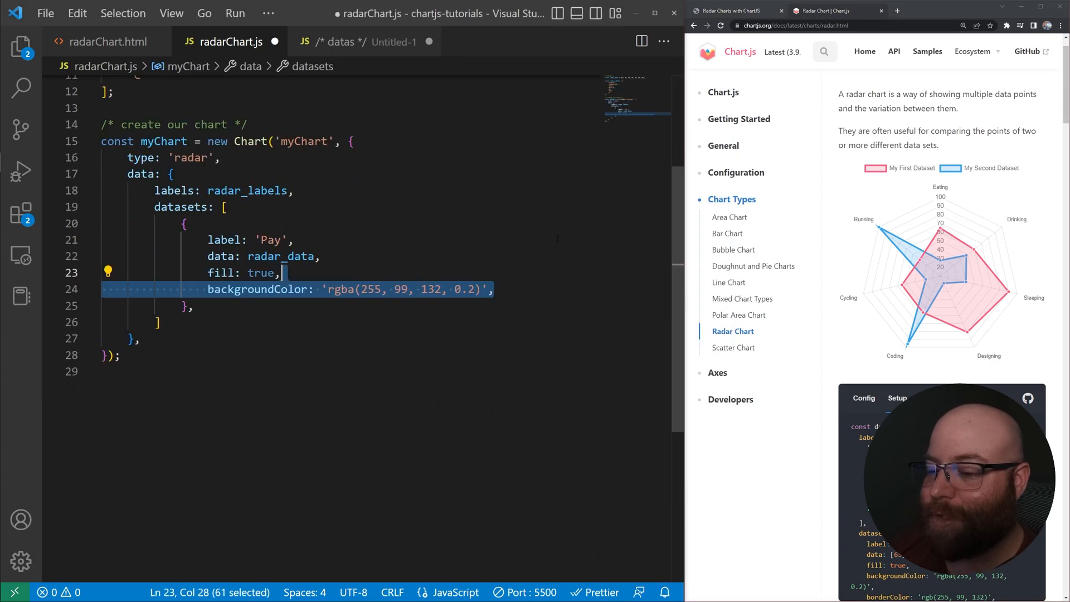
text(borderColor: 'rgb(255, 99, 132)',)
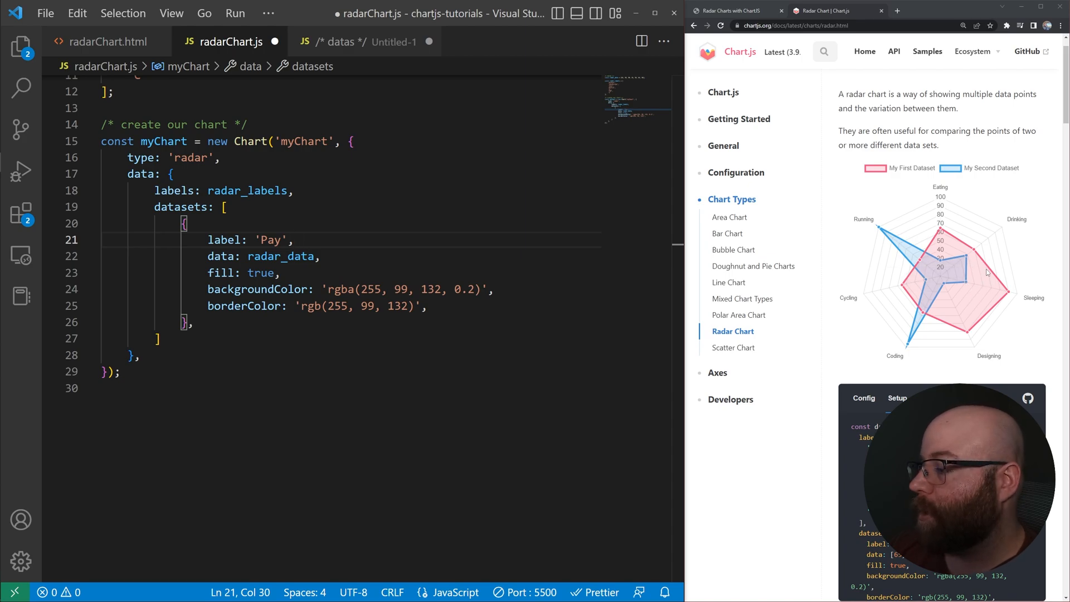
text(pointBackgroundColor: 'rgb(255, 99, 132)',)
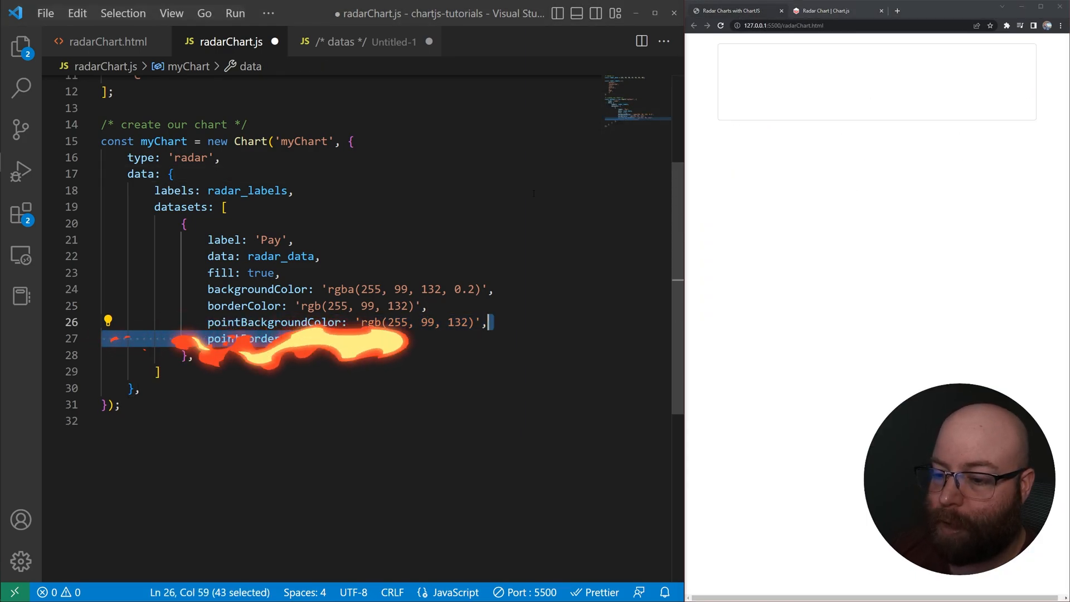
key(Ctrl+s)
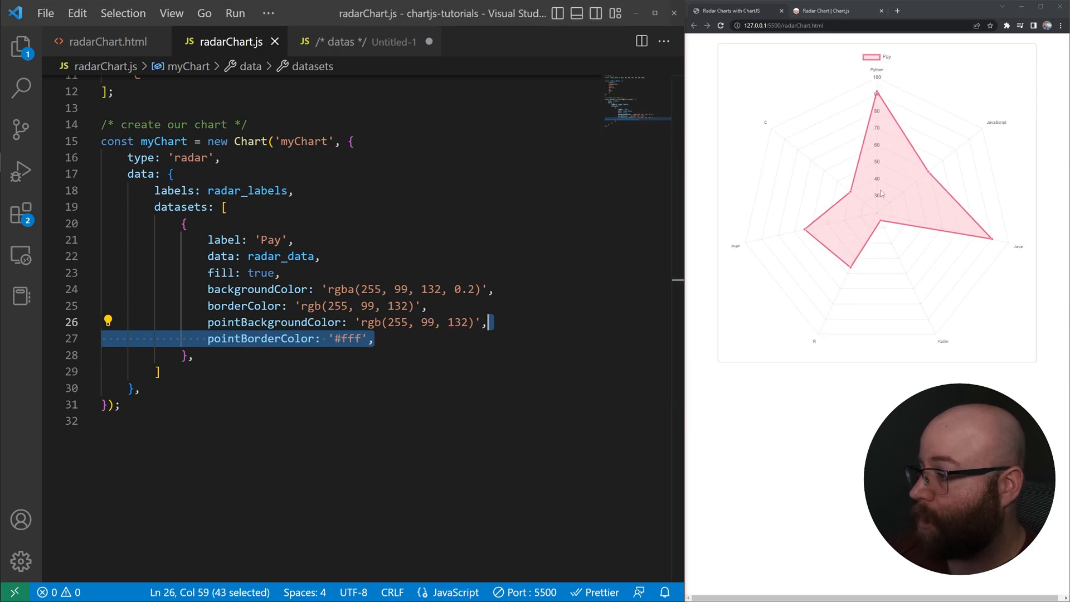
mouse_move(869, 252)
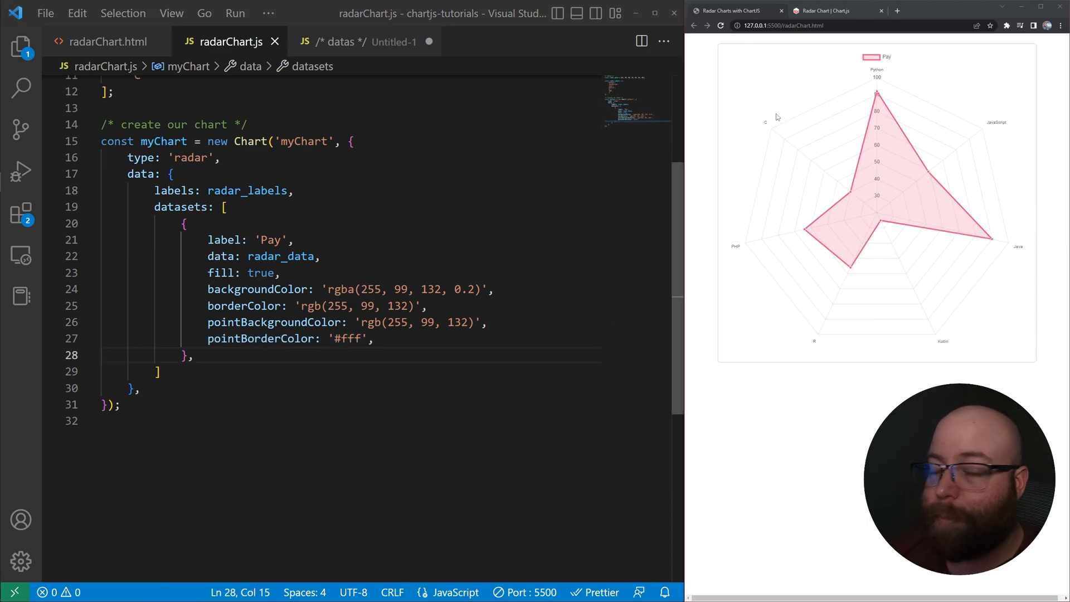
- Add borderDash: [3,5] to the Pay dataset per the Line Styling docs and save
click(840, 10)
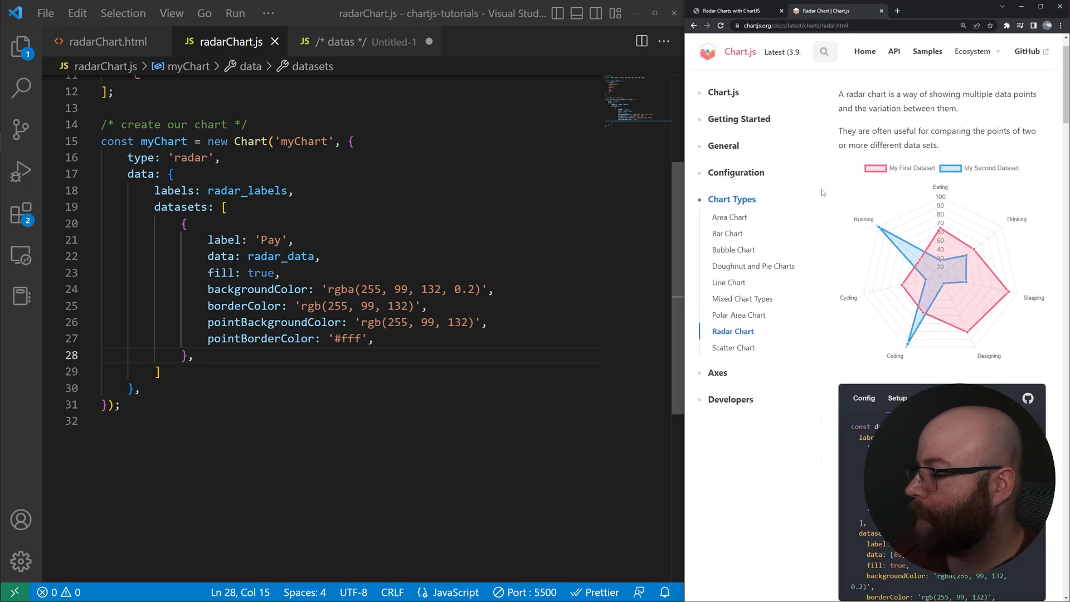
scroll(down, 3)
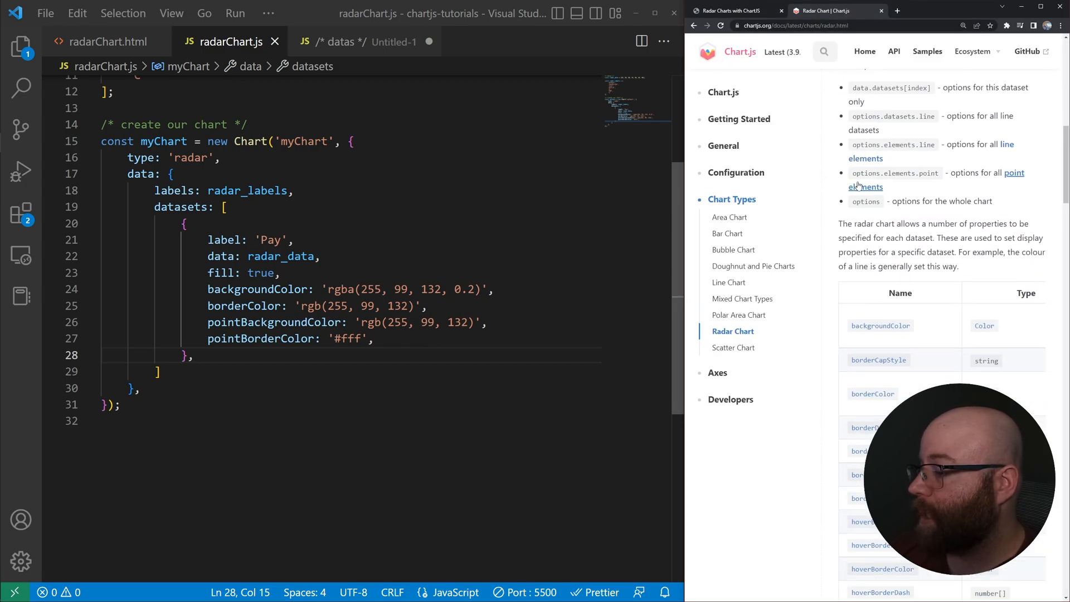
scroll(down, 3)
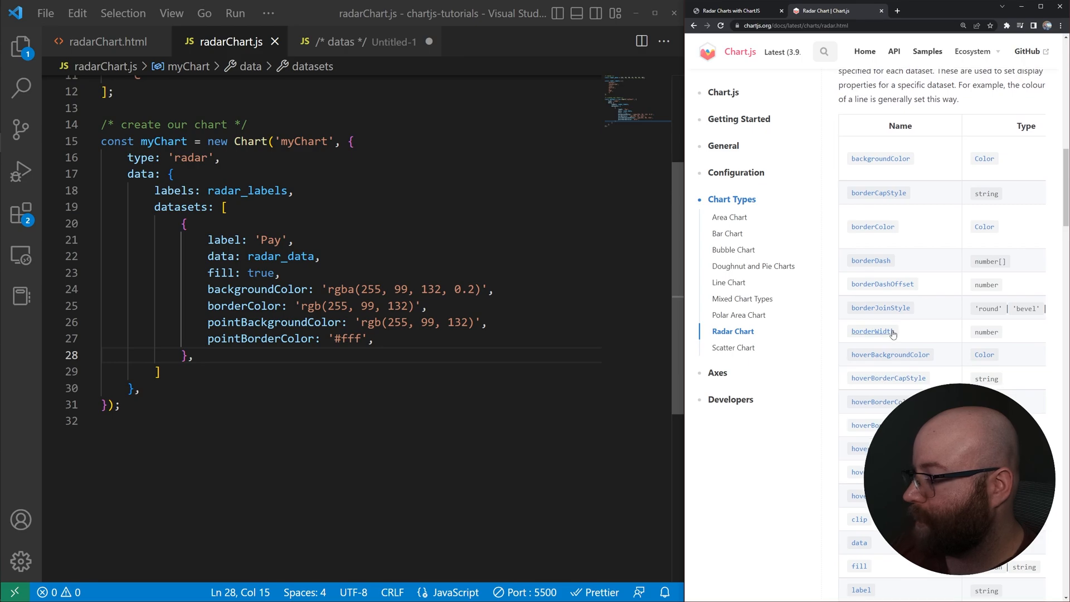
mouse_move(887, 292)
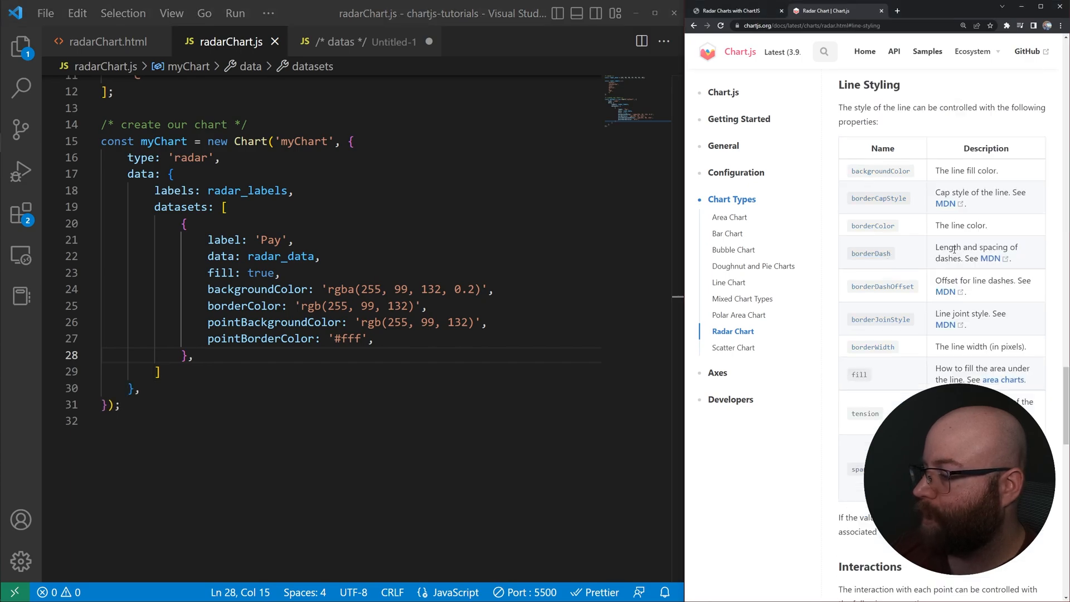
mouse_move(711, 43)
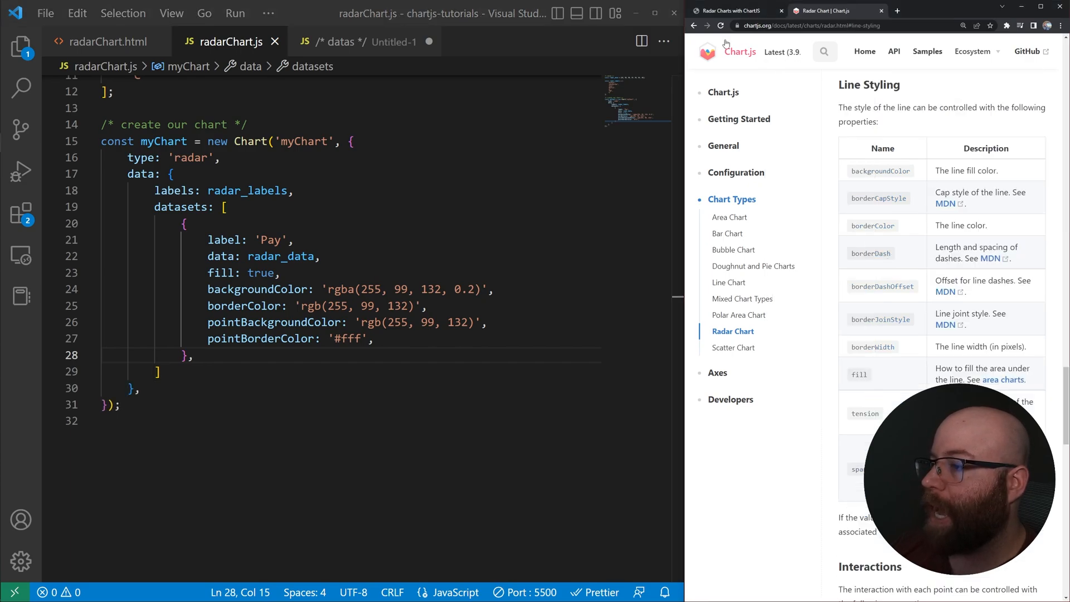
text(borderDash: [3,5])
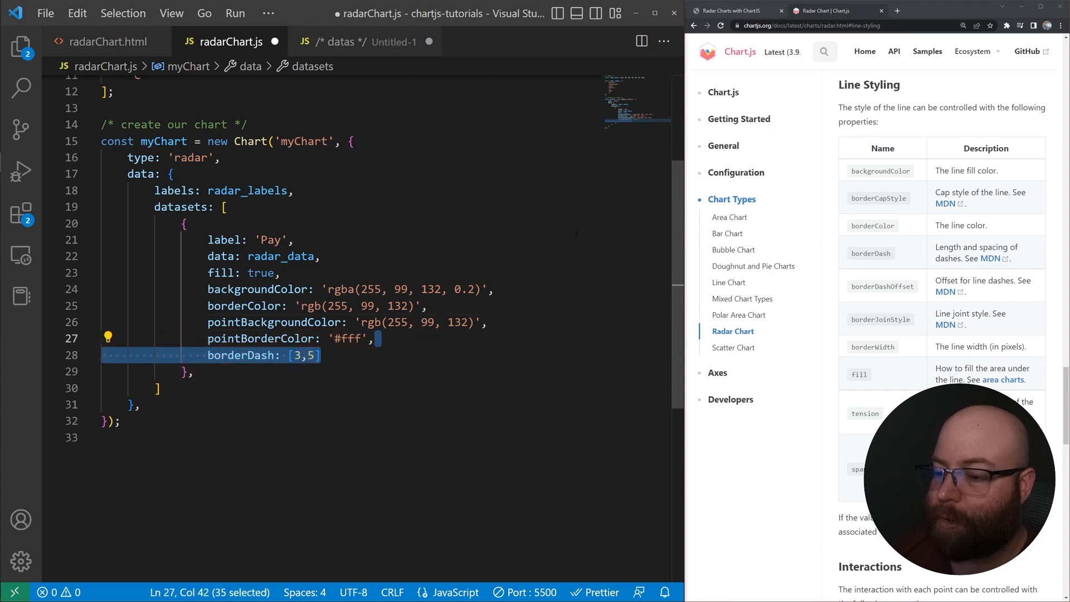
key(Ctrl+s)
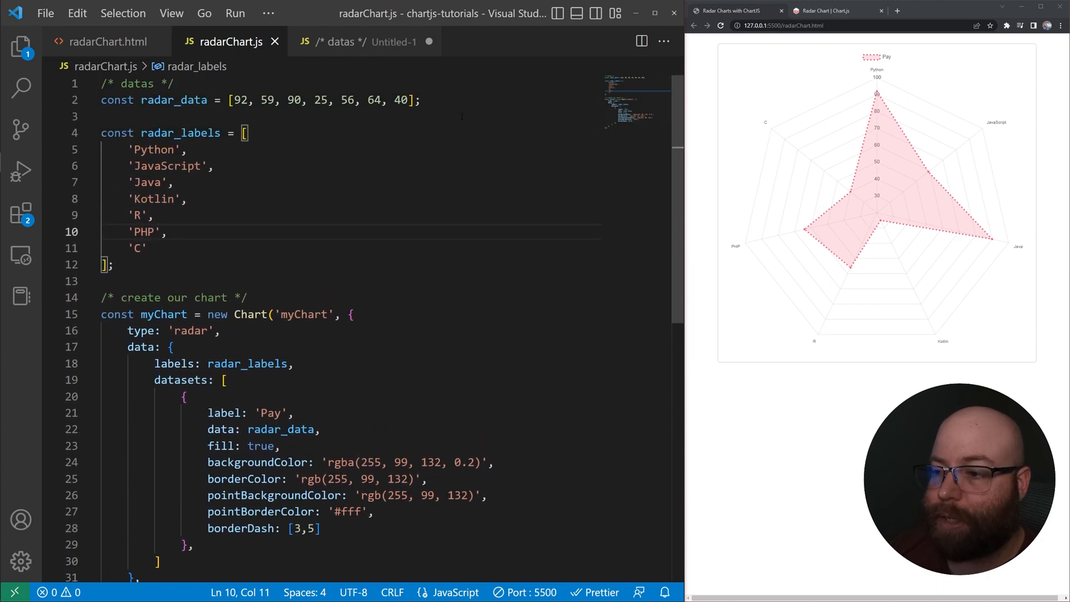
- Declare radar_data2 and add a 'Demand' dataset with rgba(15, 25, 120, 0.2) fill, then save
text(const radar_data2 = [82, 82, 40, 64, 96, 67, 100];)
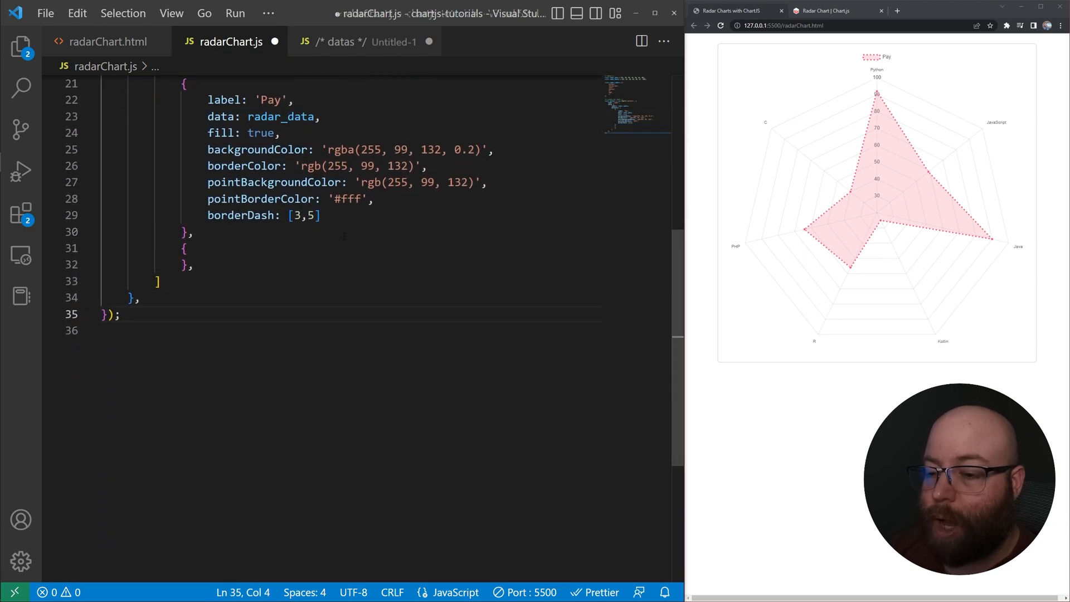
text(label: 'Demand',)
text(data: radar_data2,)
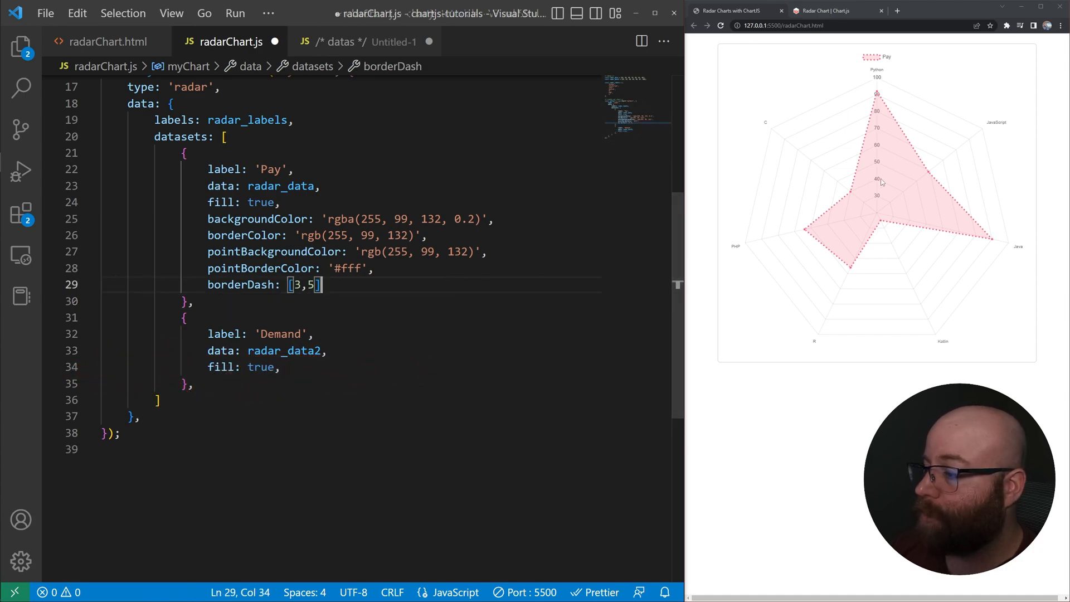
text(backgroundColor: 'rgba(15, 25, 120, 0.2)',)
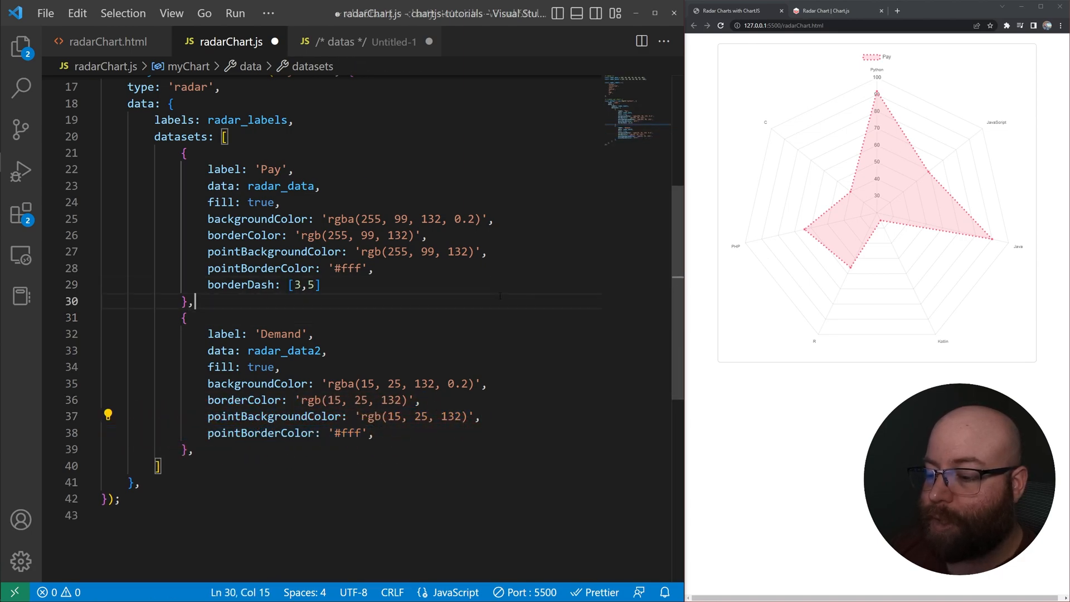
key(Ctrl+s)
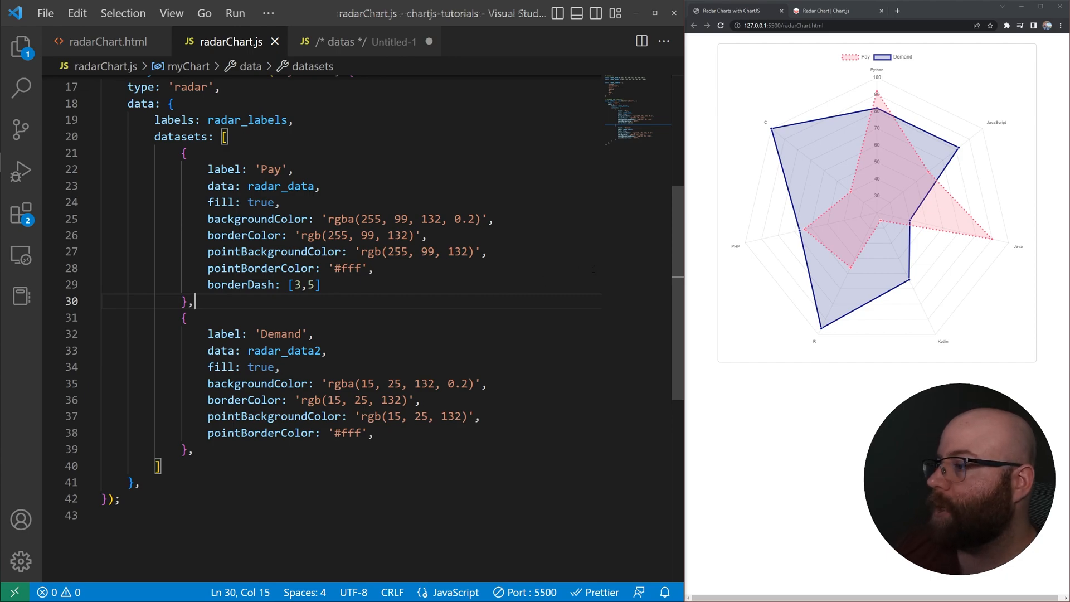
mouse_move(787, 232)
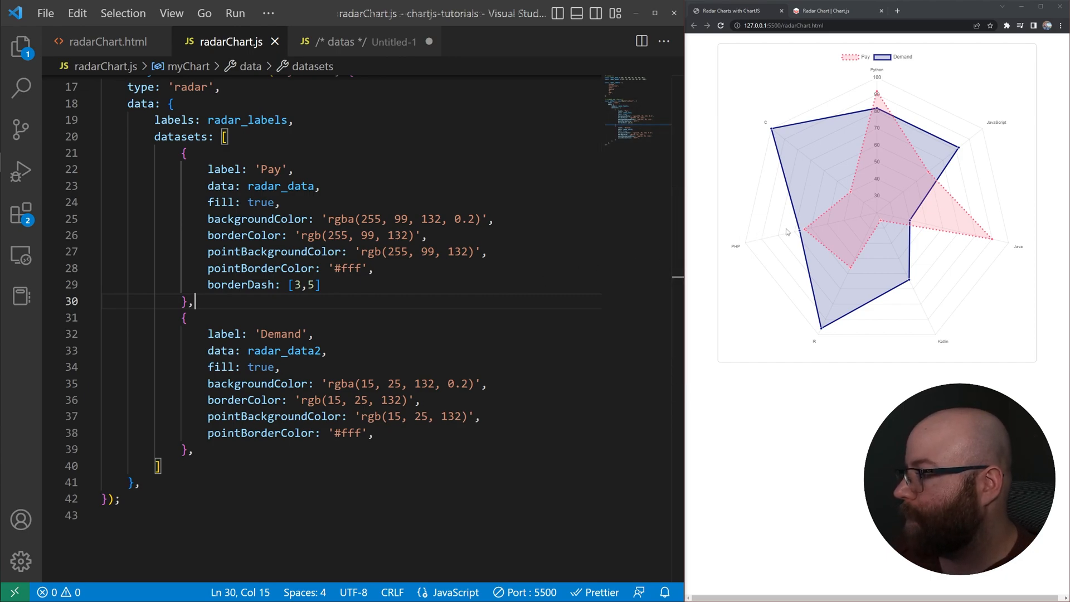
mouse_move(829, 146)
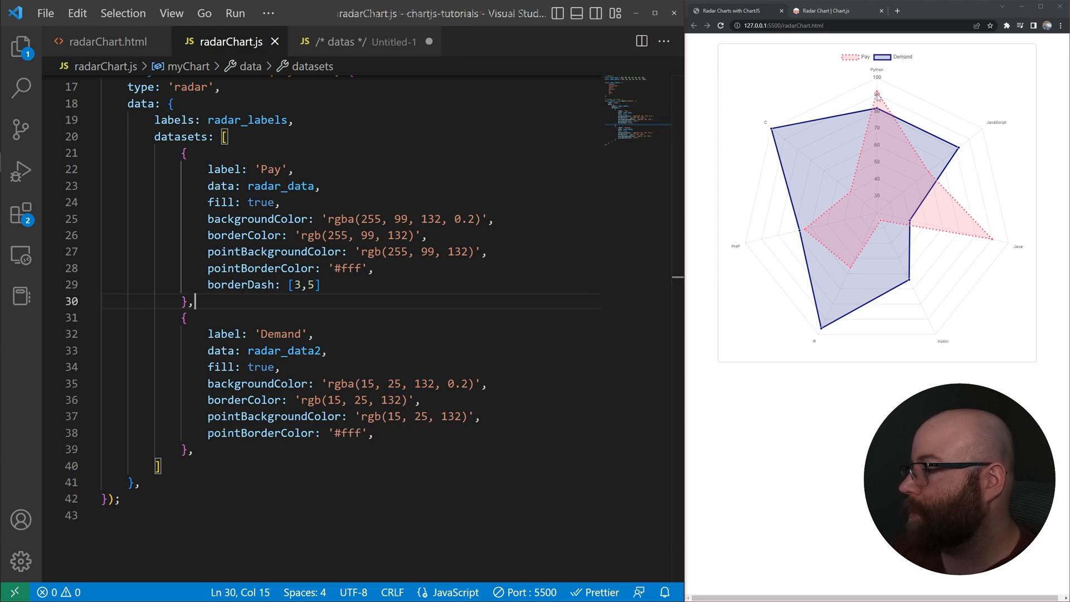
mouse_move(876, 94)
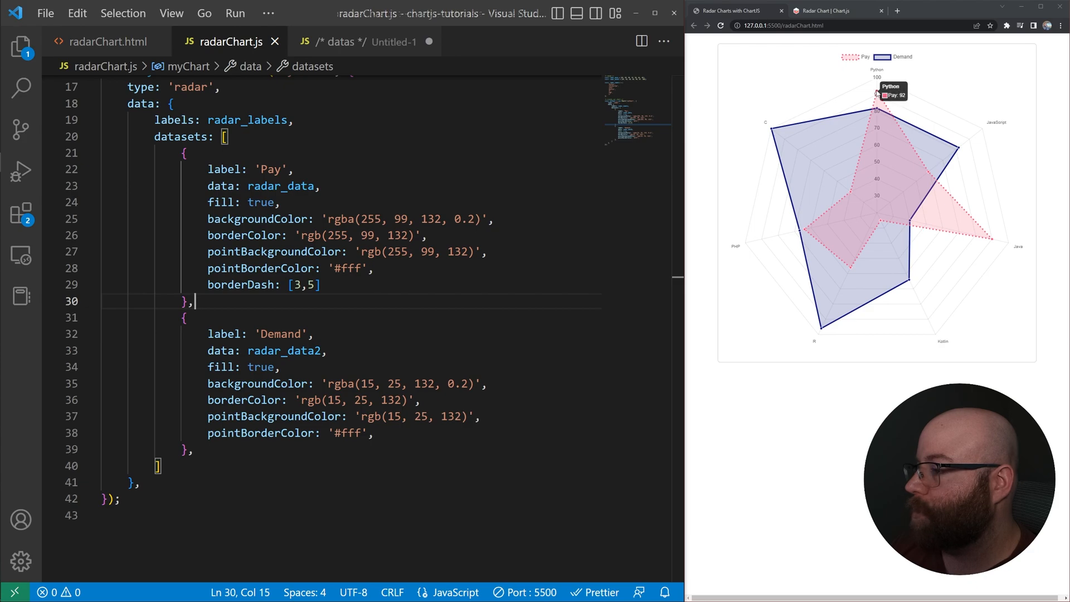
mouse_move(994, 241)
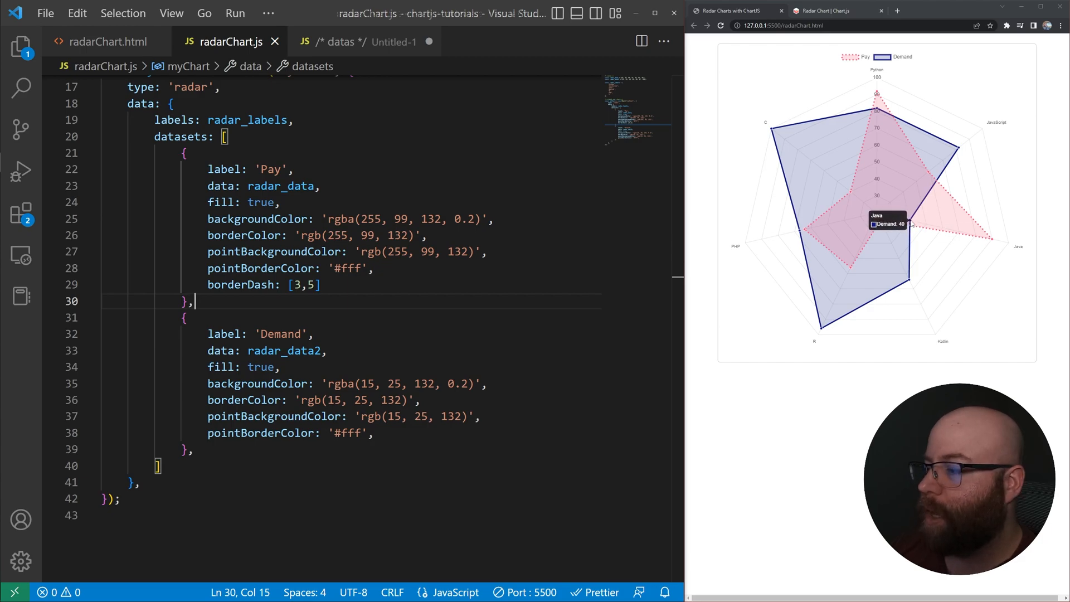
mouse_move(883, 101)
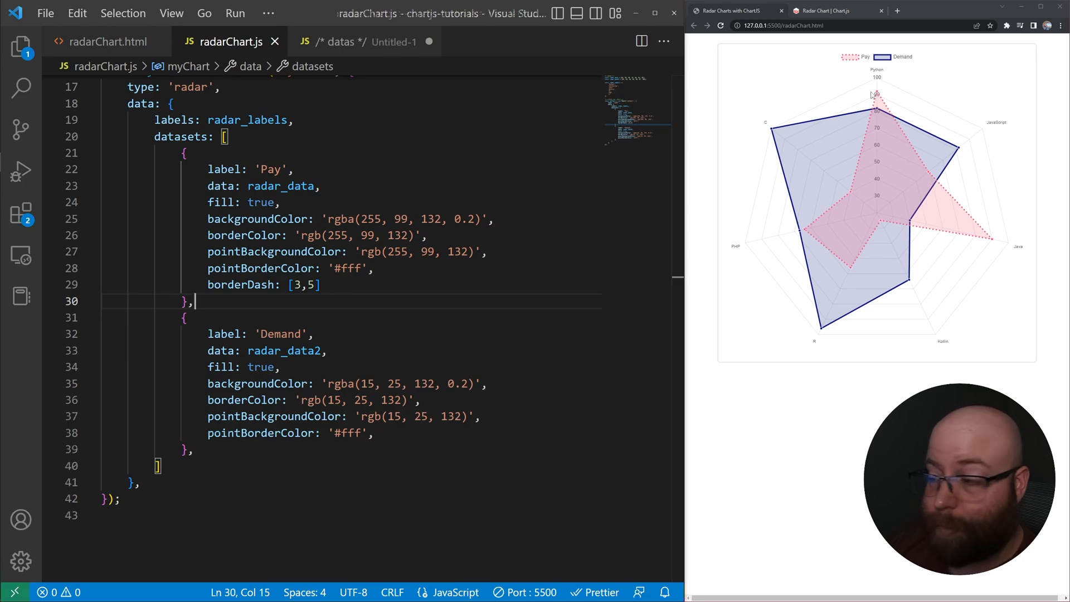
mouse_move(918, 78)
text(tension: 0.2)
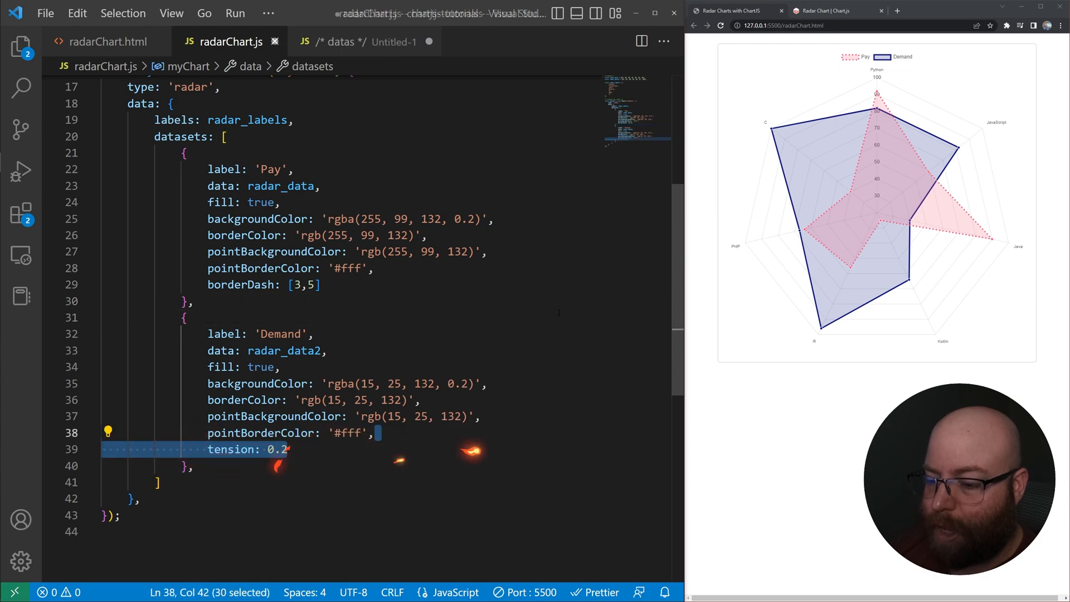
- Add tension: 0.2 to the Demand dataset after checking the radar docs
click(829, 12)
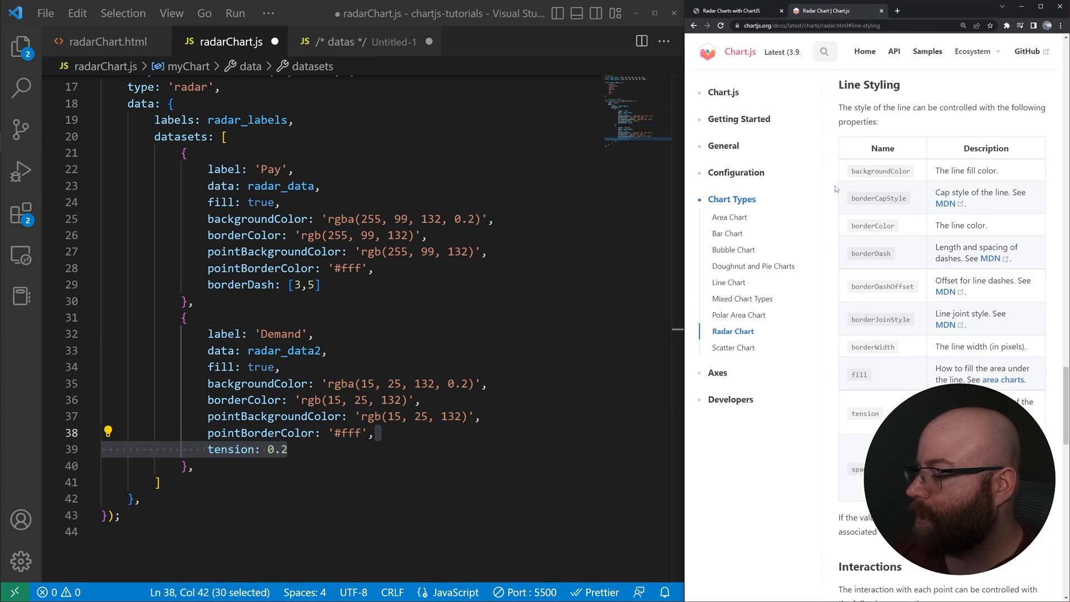
mouse_move(874, 275)
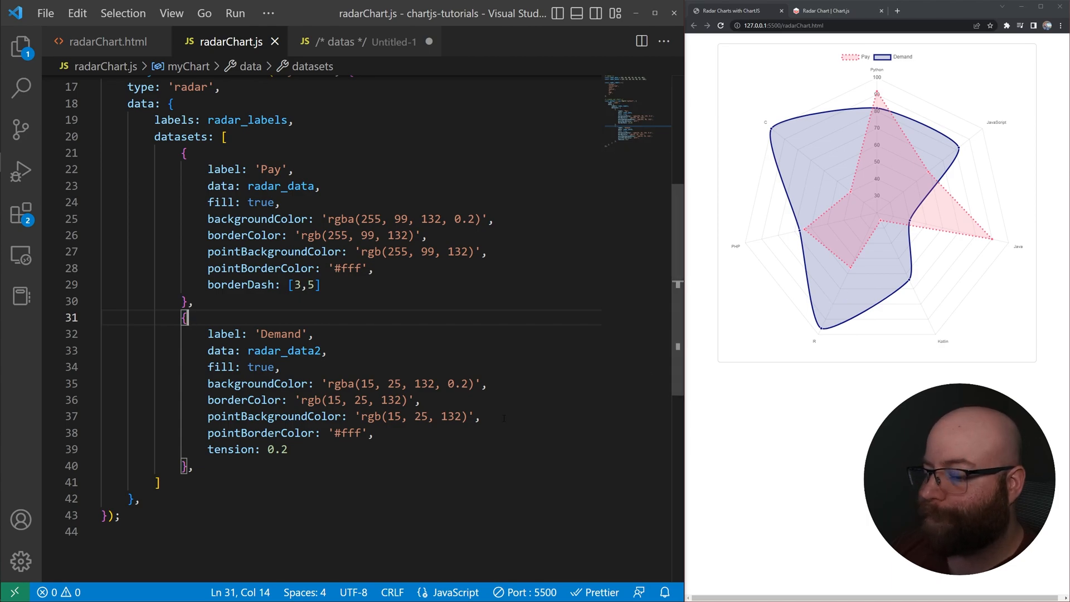
click(495, 417)
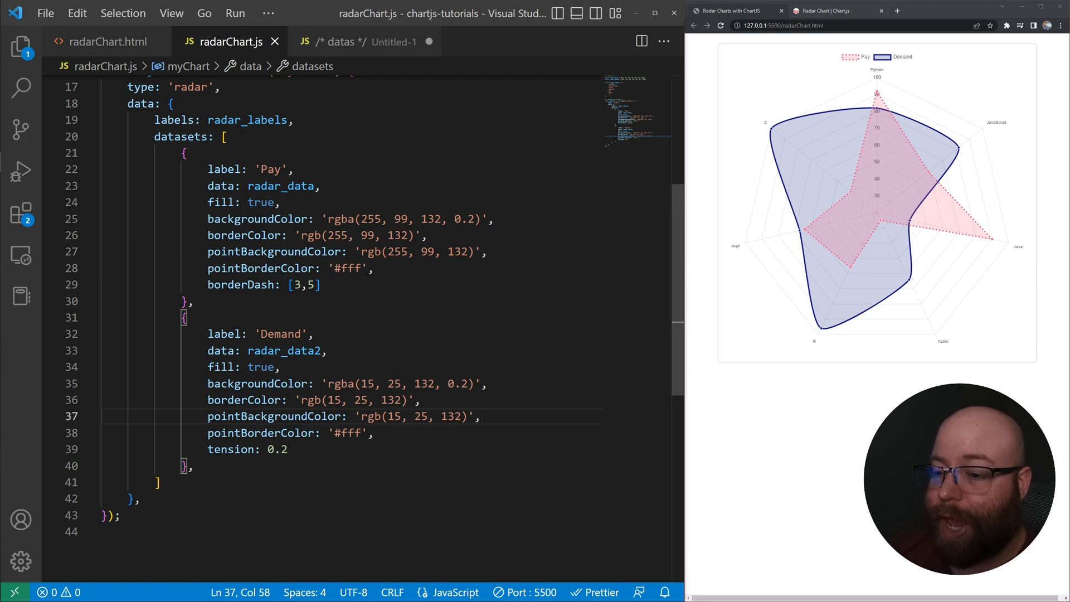
mouse_move(778, 136)
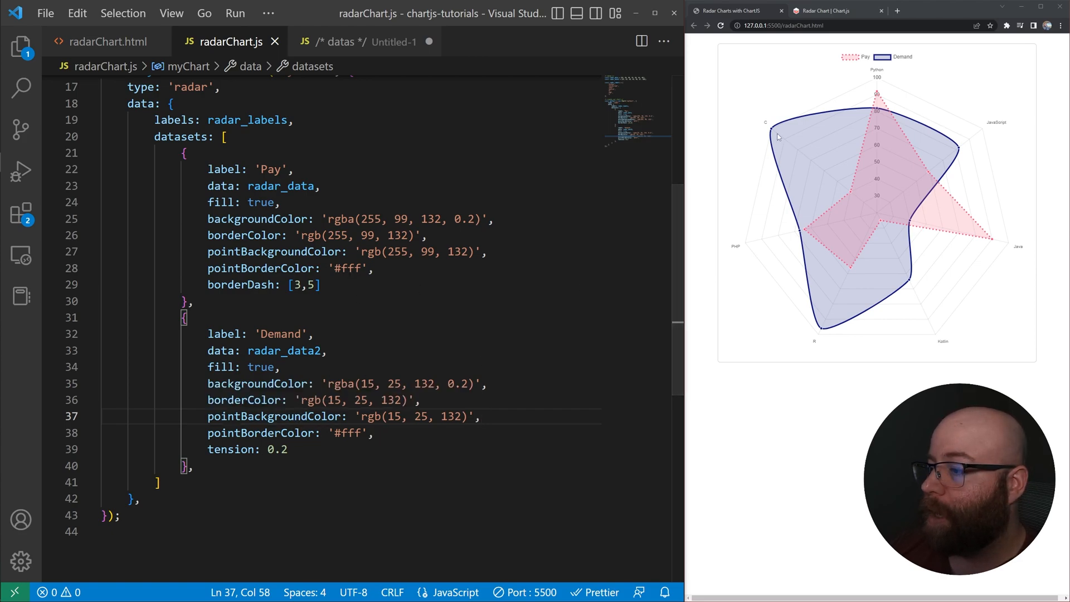
mouse_move(864, 143)
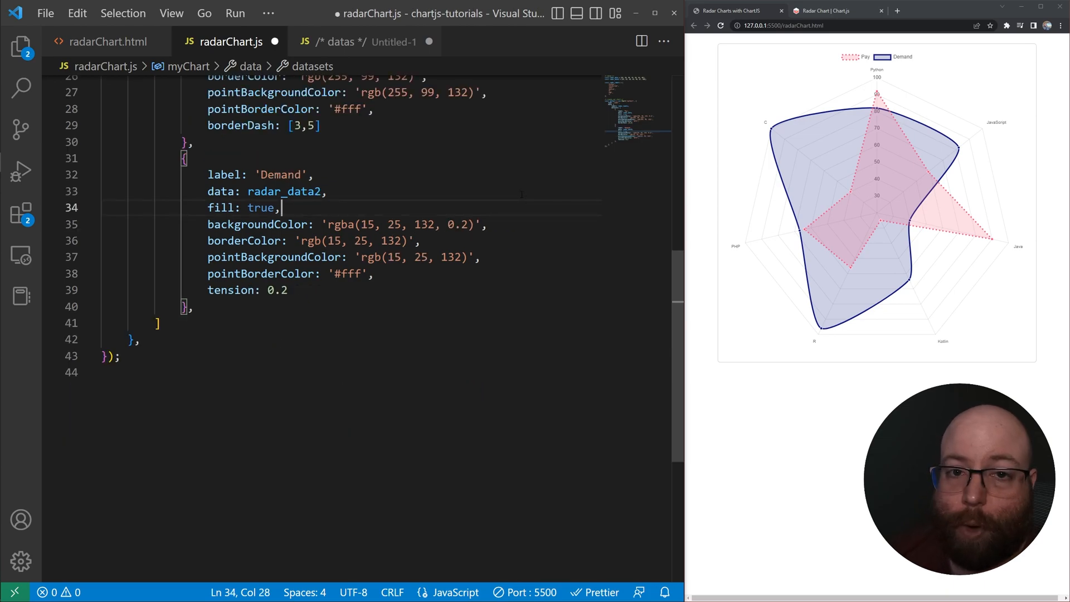
- Add an options block with elements.line borderWidth: 20 after the data block
click(838, 10)
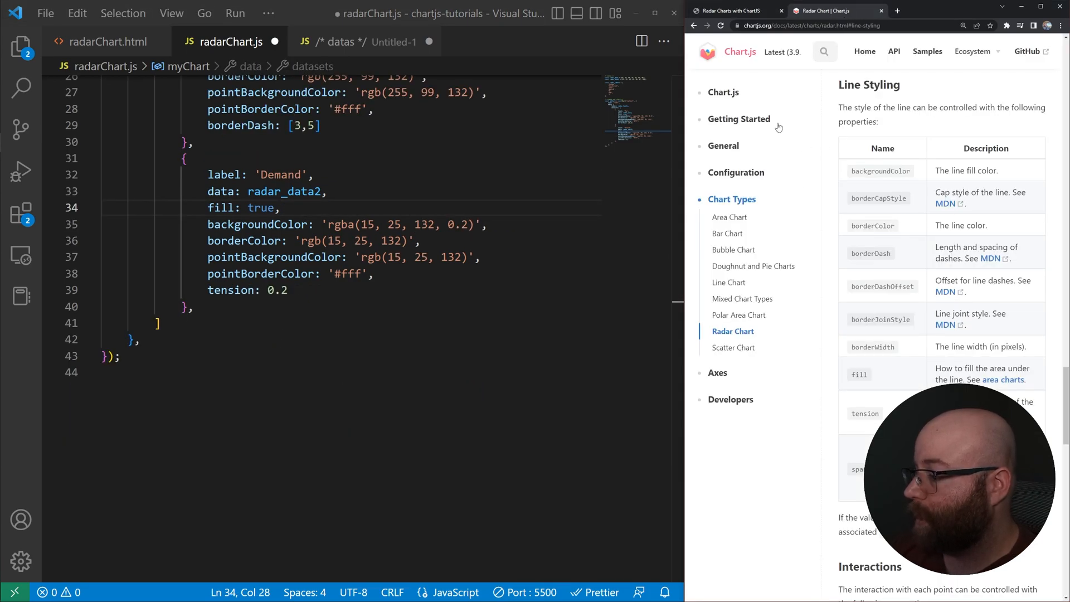
scroll(down, 3)
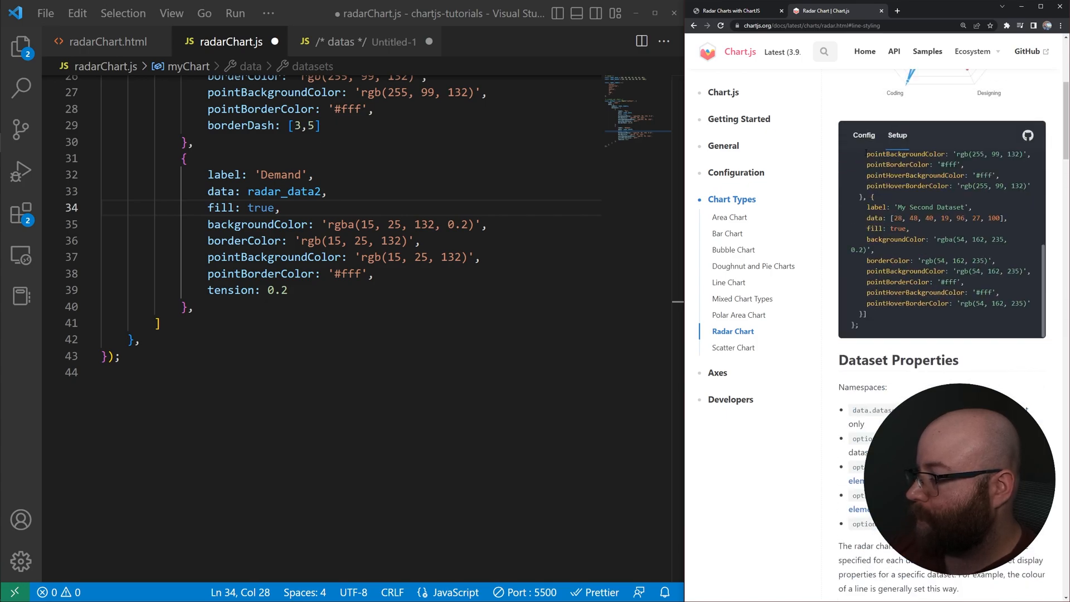
scroll(down, 3)
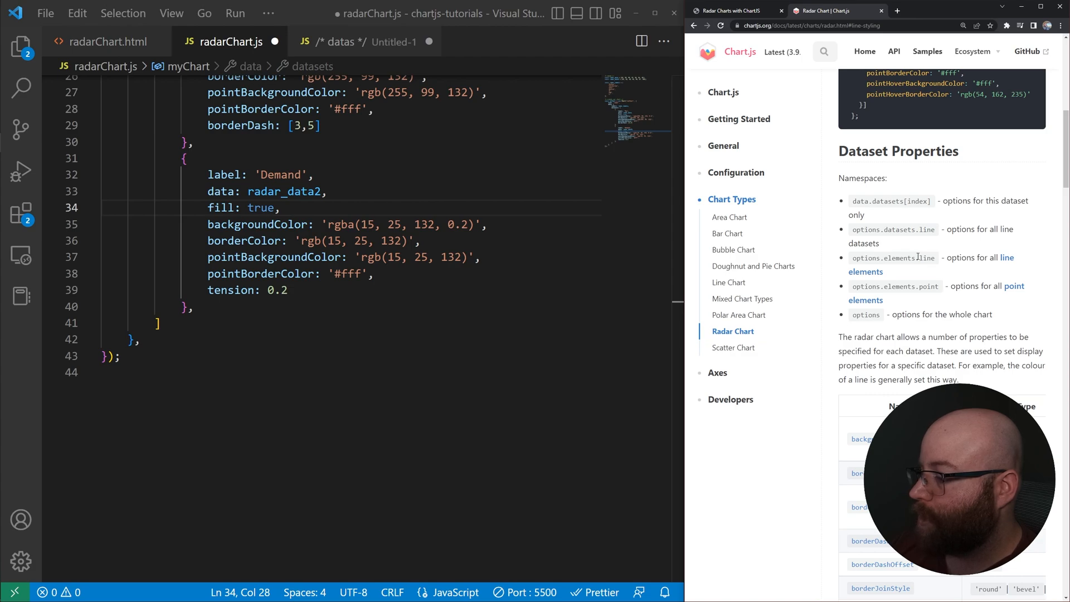
mouse_move(869, 258)
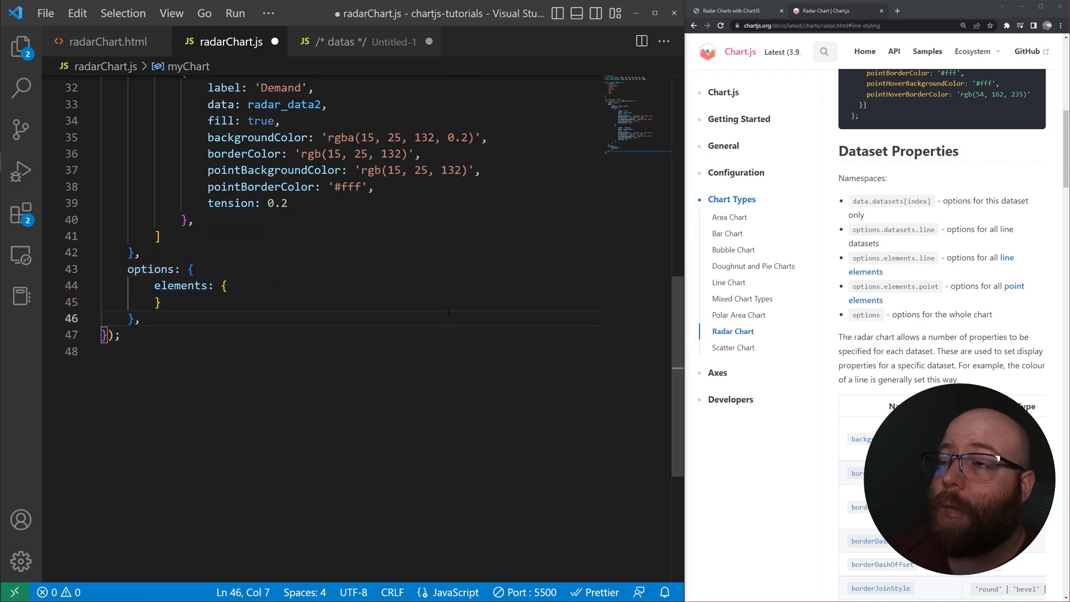
text(line: {)
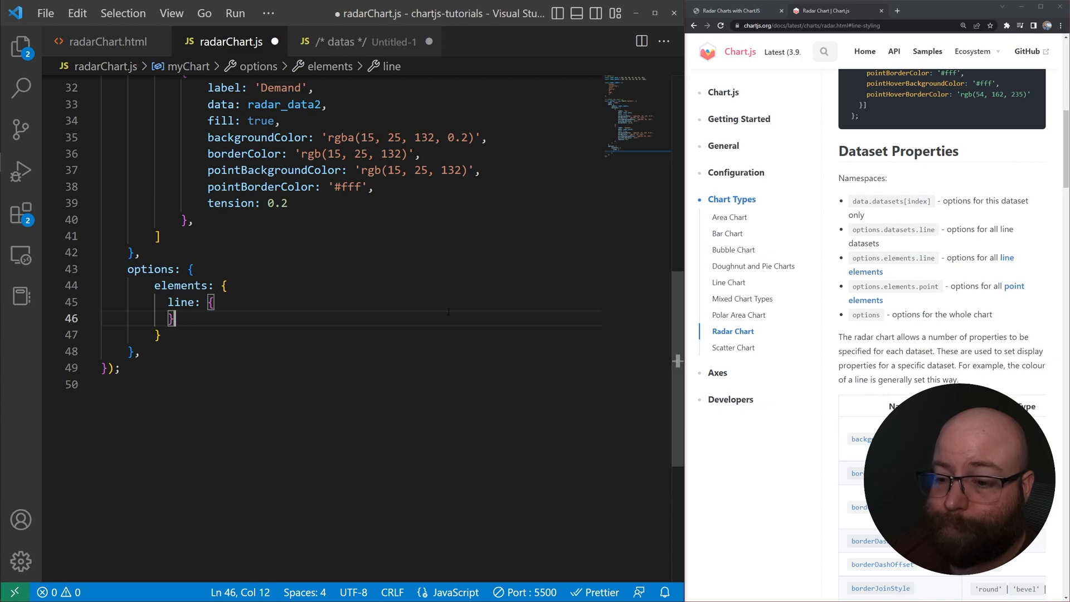
text(borderWidth: 20)
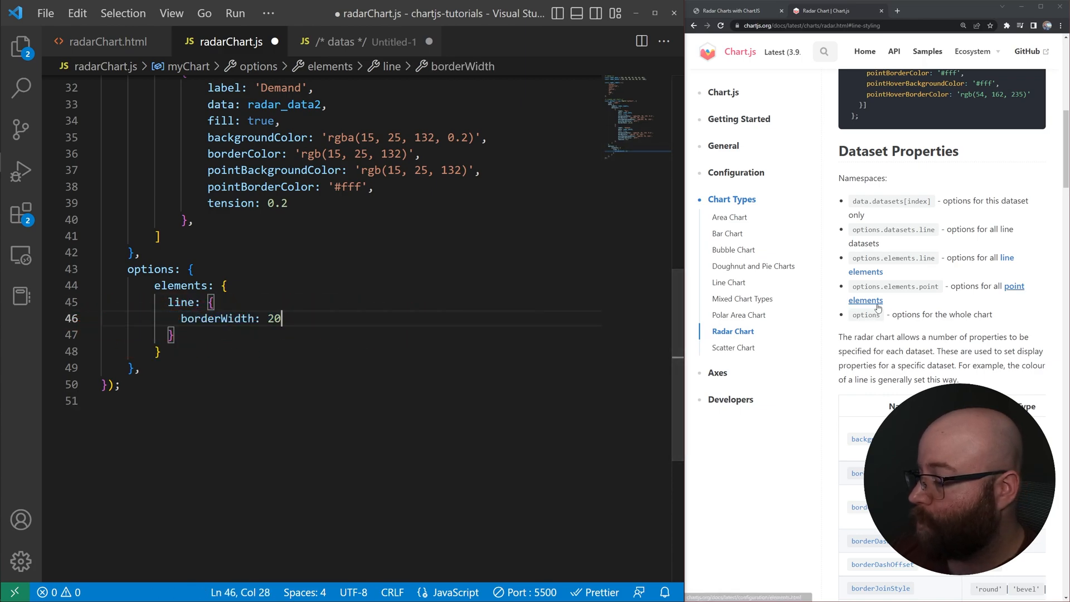
scroll(down, 3)
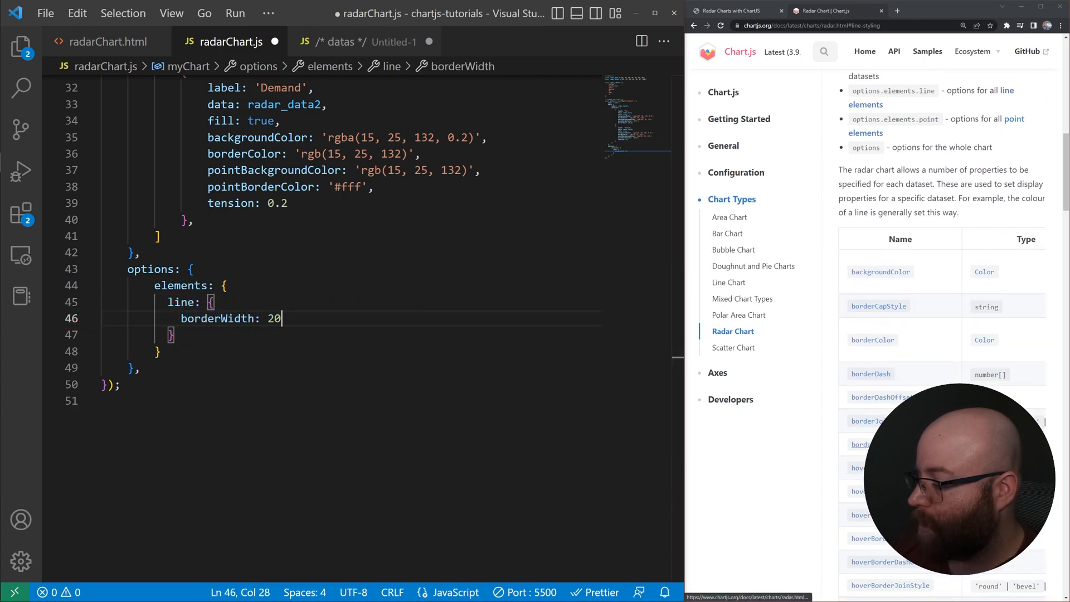